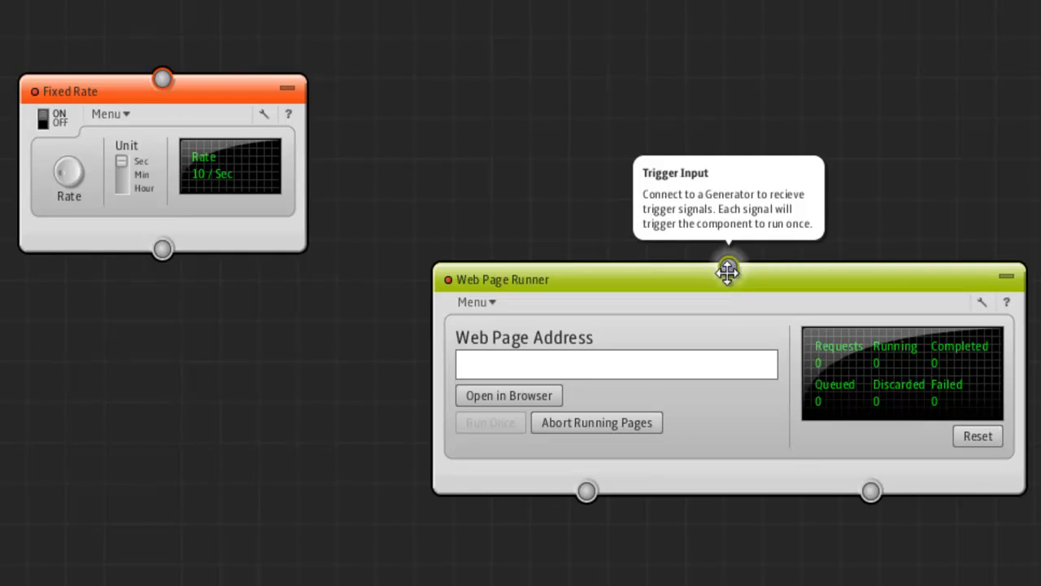
left_click_drag(729, 267, 163, 251)
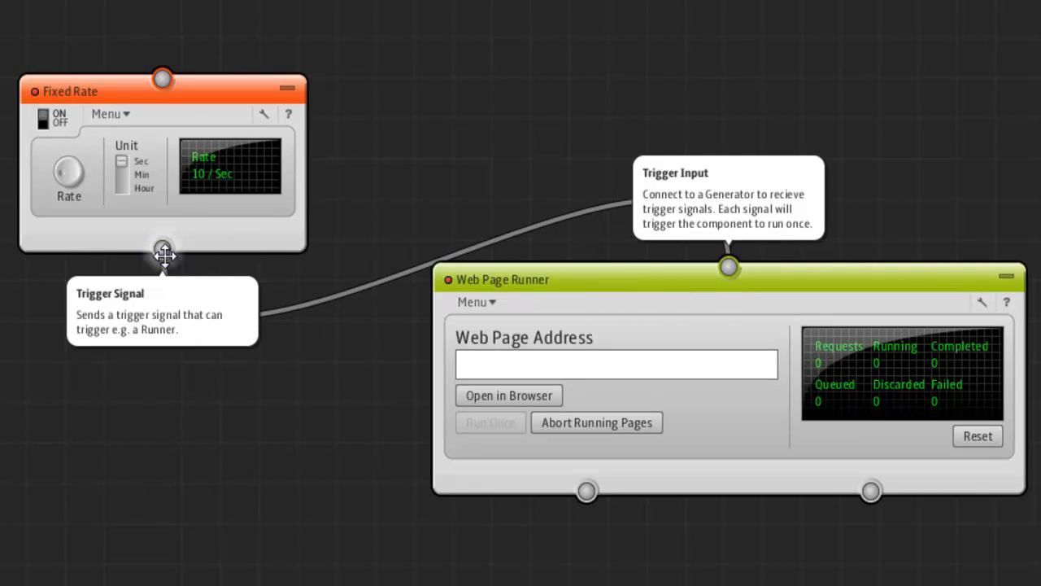
mouse_move(82, 192)
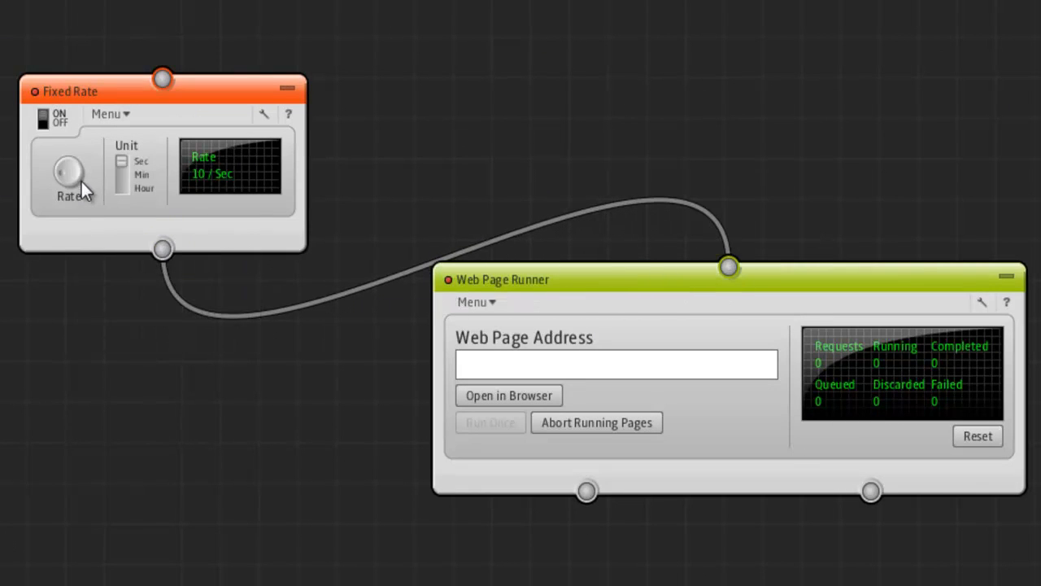
left_click_drag(68, 175, 68, 183)
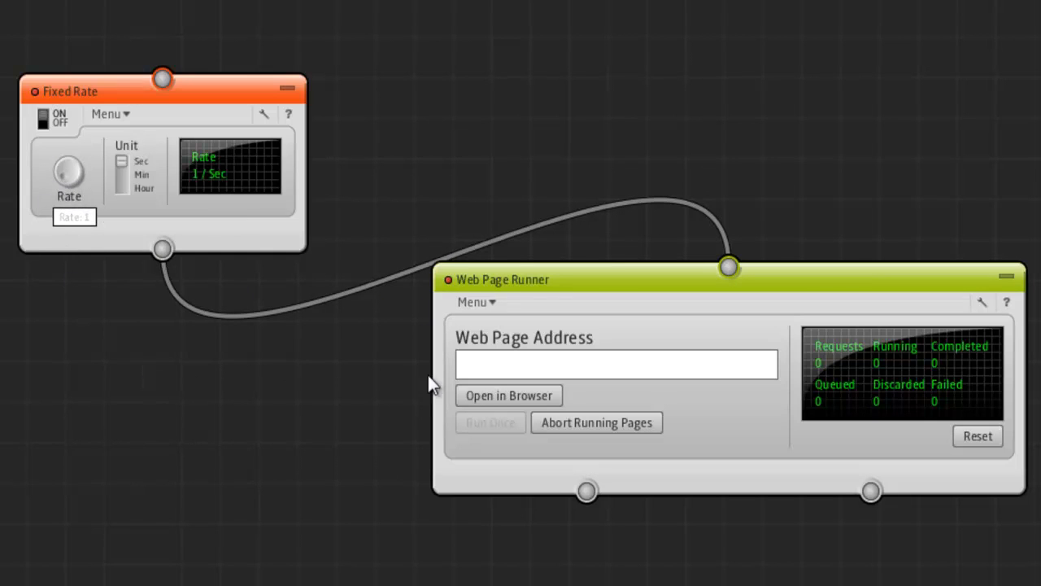
type("http://evi-webinars-PC:8080")
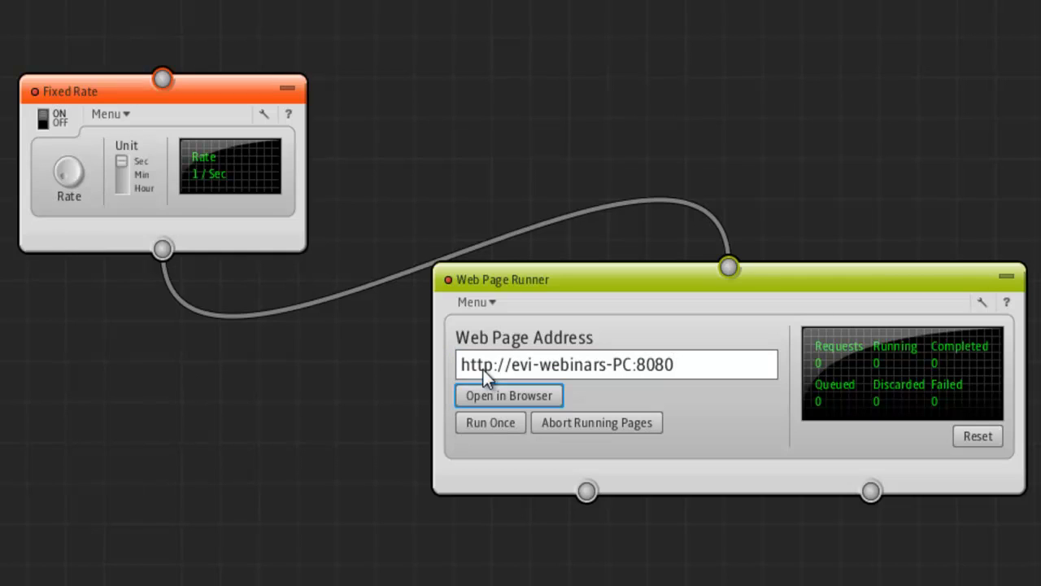
mouse_move(384, 433)
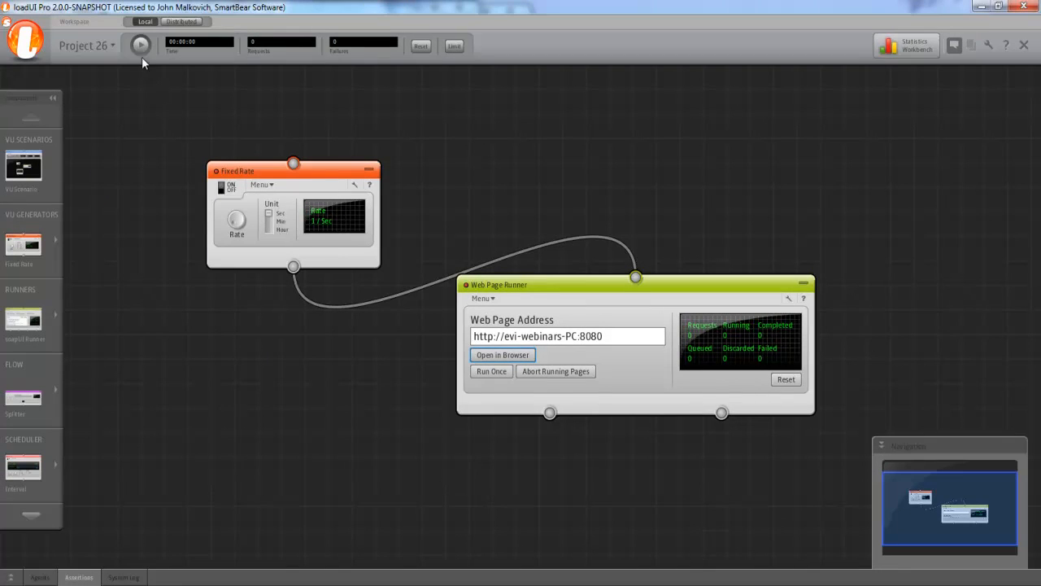
Run the test and view the Current Run response-time chart in the Statistics Workbench.
left_click(140, 46)
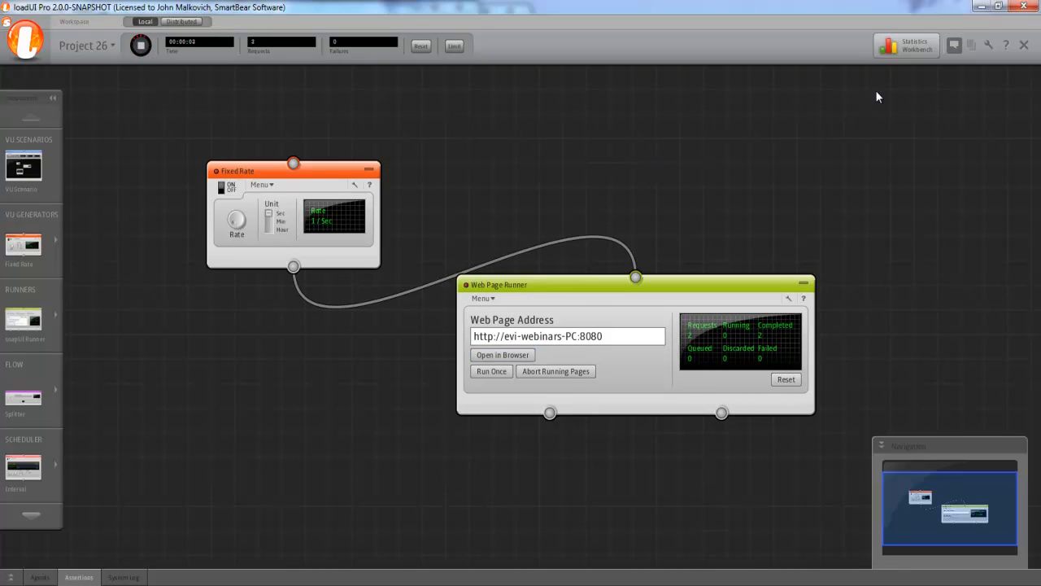
left_click(913, 45)
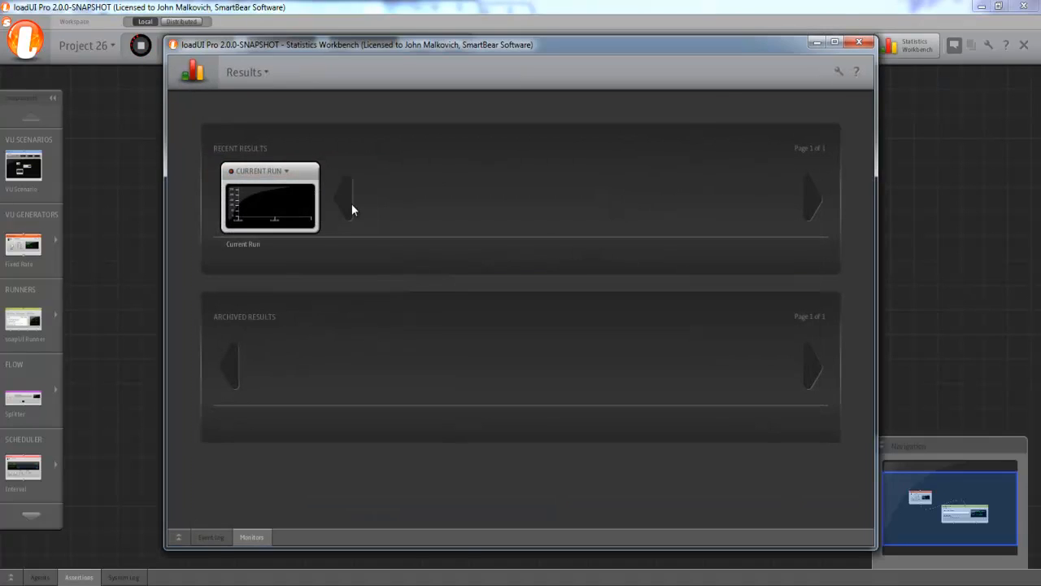
double_click(270, 199)
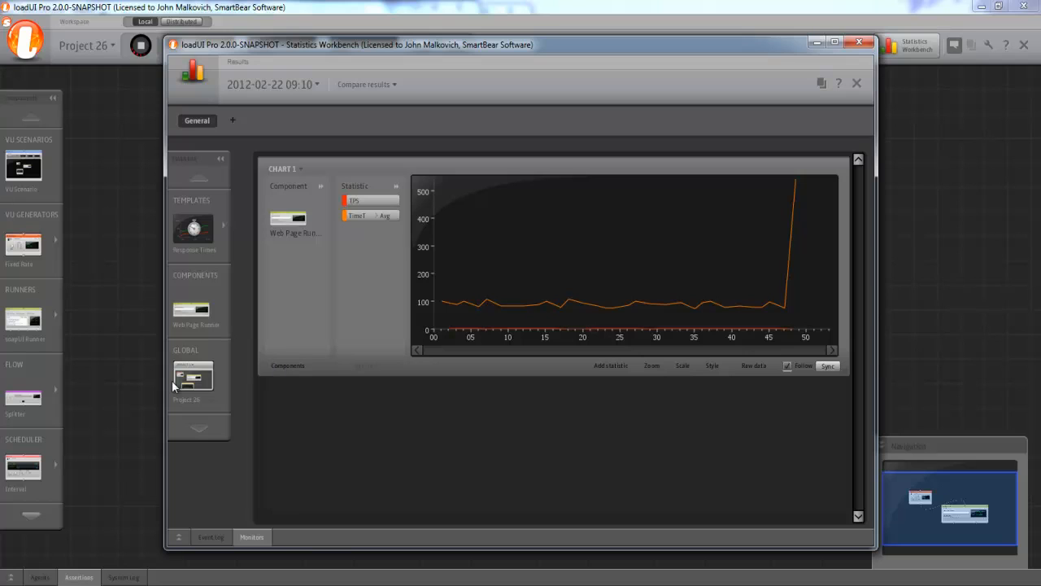
mouse_move(139, 406)
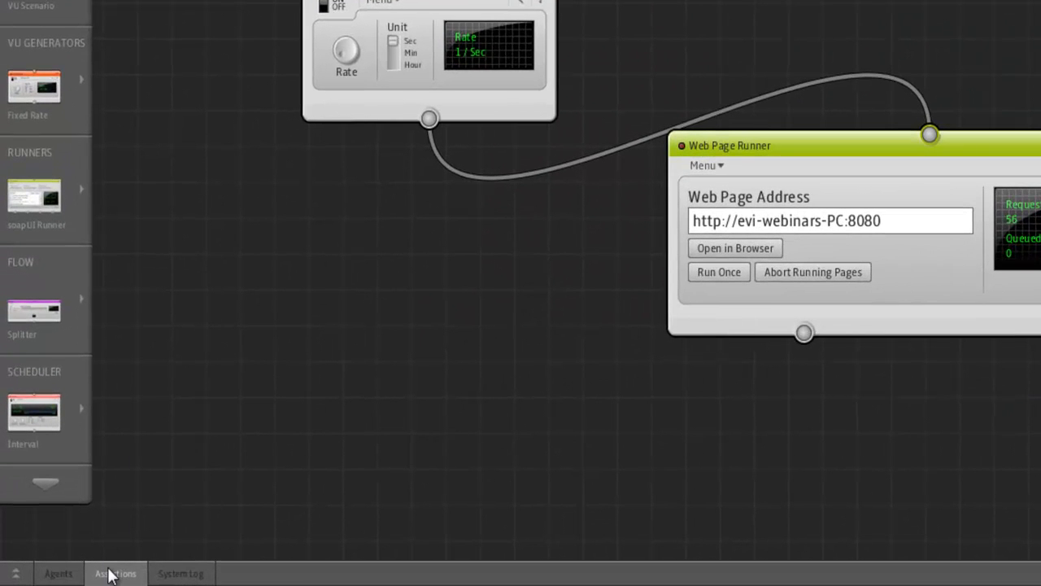
Start an assertion on the Web Page Runner's real-time Time Taken value.
left_click(115, 573)
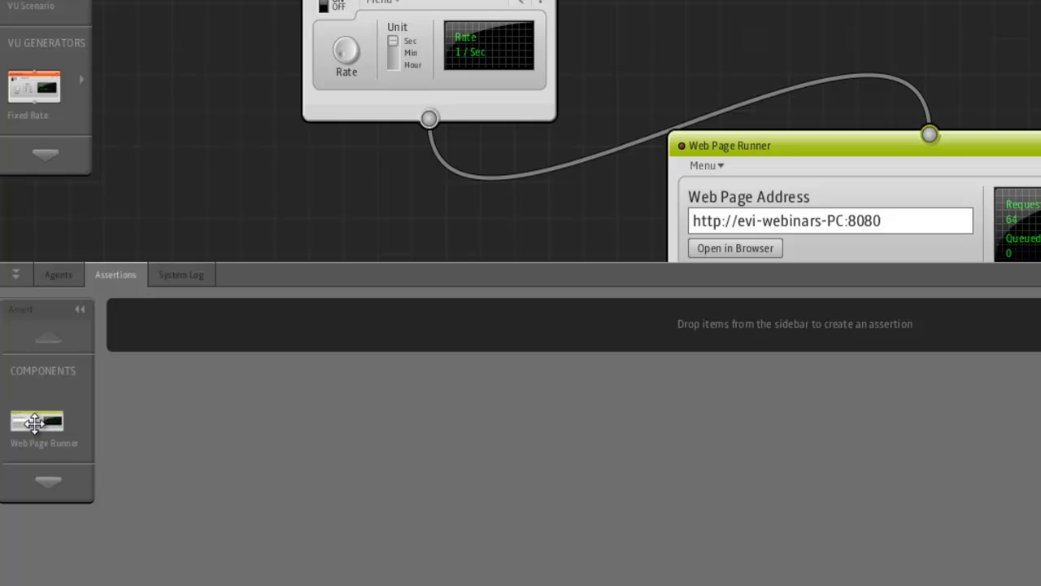
left_click_drag(36, 420, 182, 323)
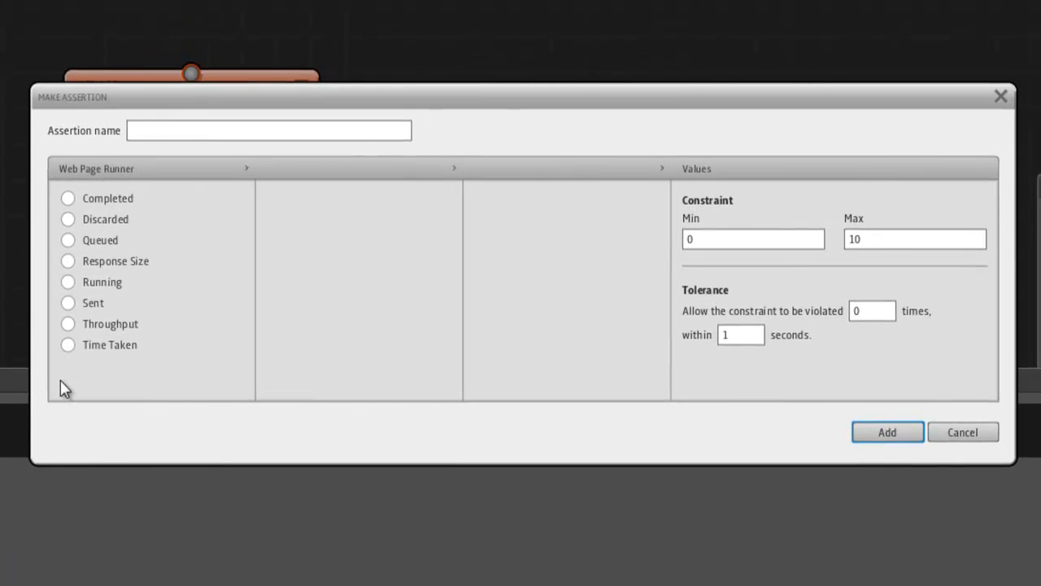
left_click(68, 345)
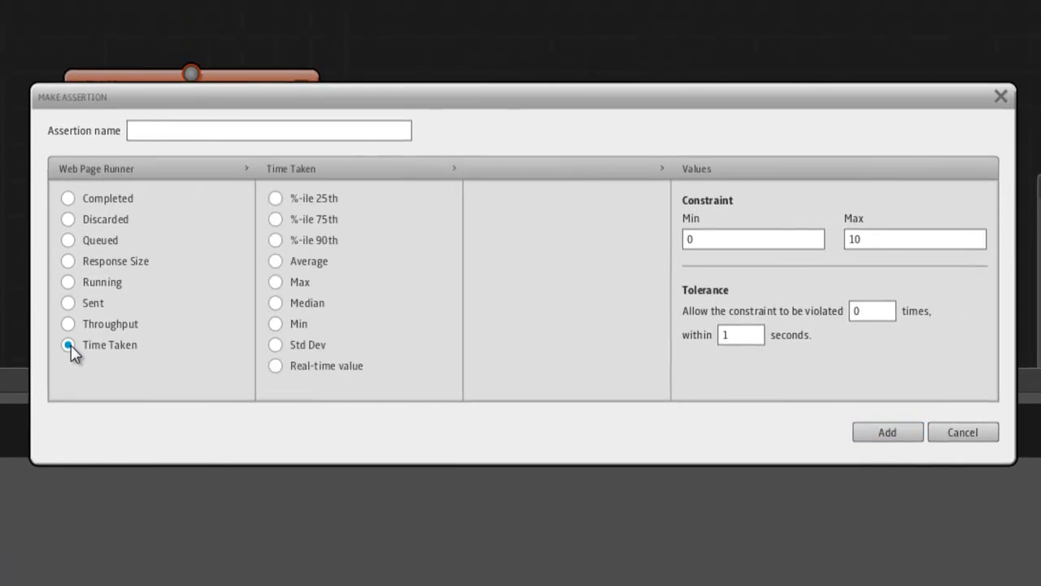
mouse_move(263, 371)
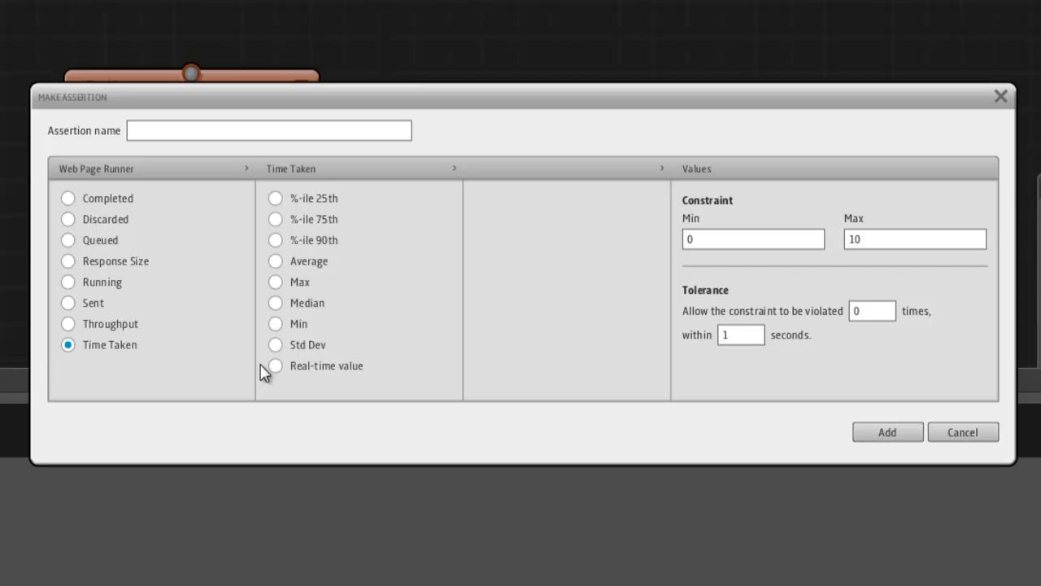
left_click(275, 364)
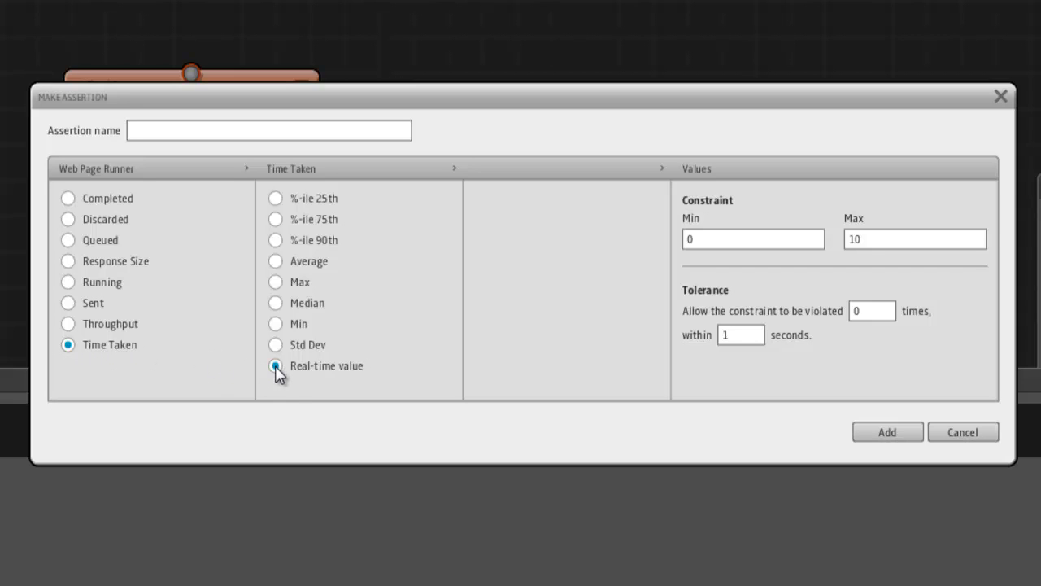
mouse_move(354, 376)
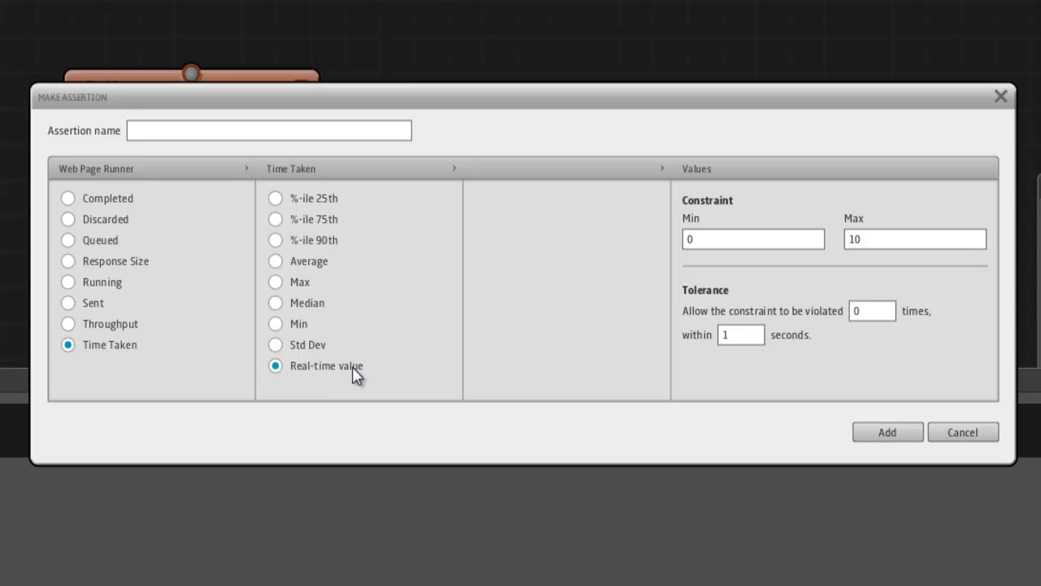
Set the maximum to 100, name it 'Max 100ms' and add the assertion.
left_click(914, 237)
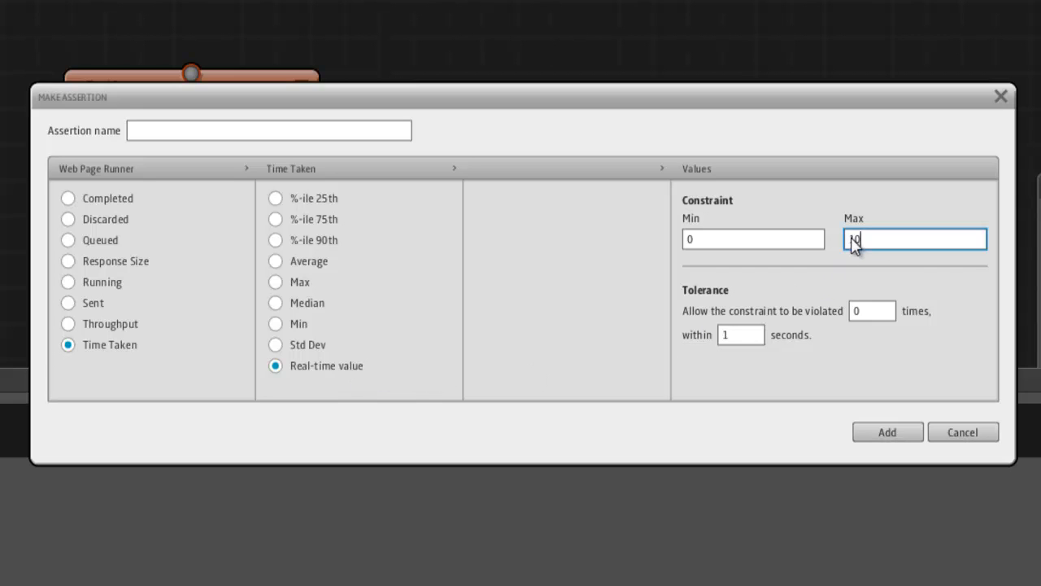
type("1")
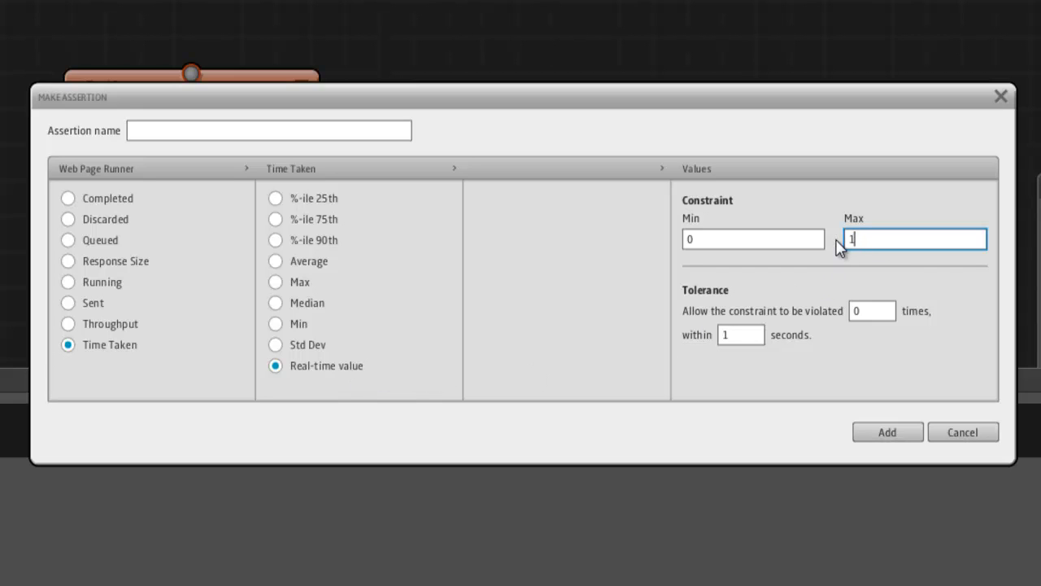
type("00")
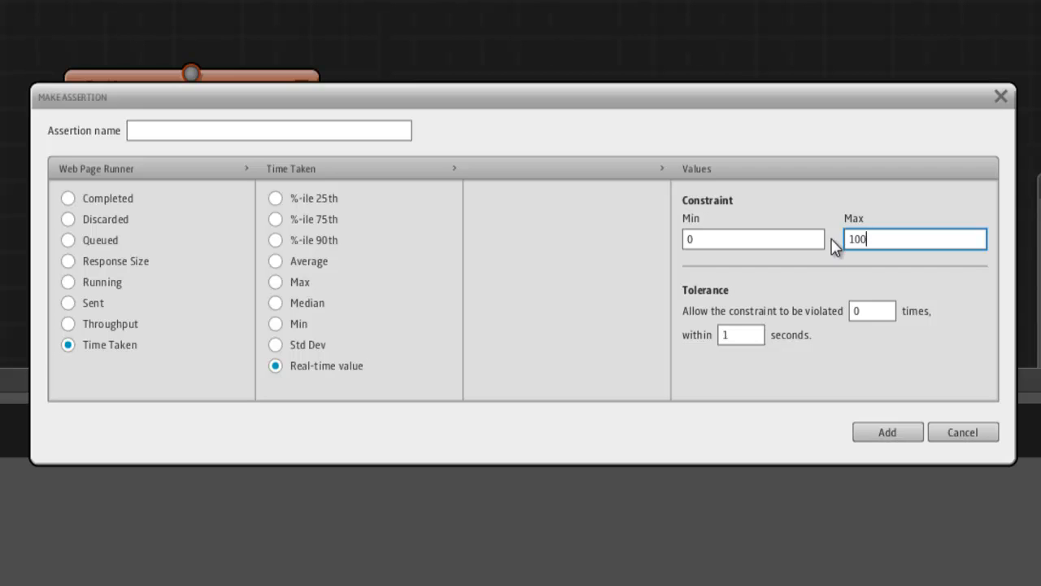
left_click(268, 131)
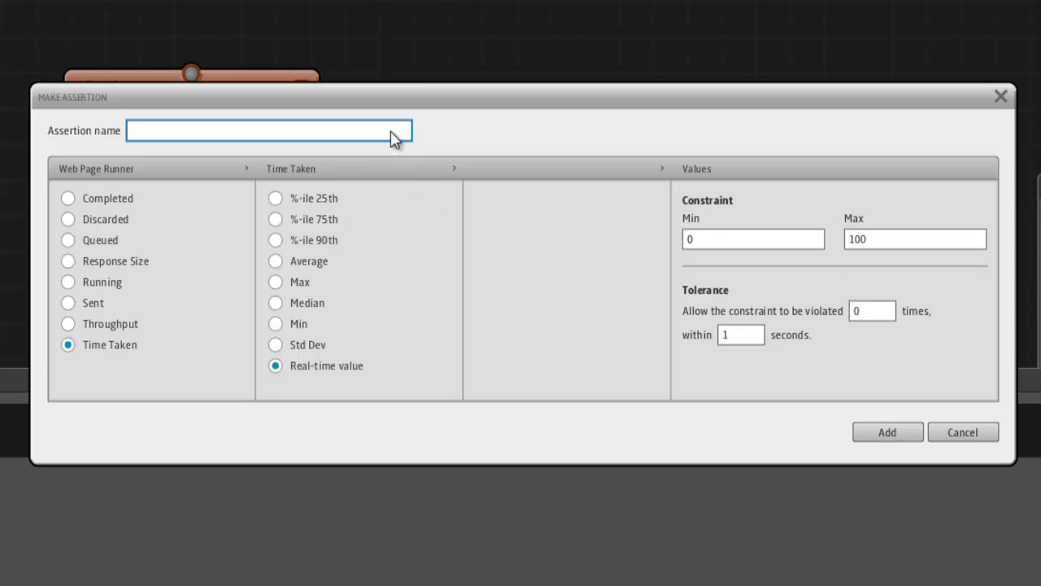
type("Max 100")
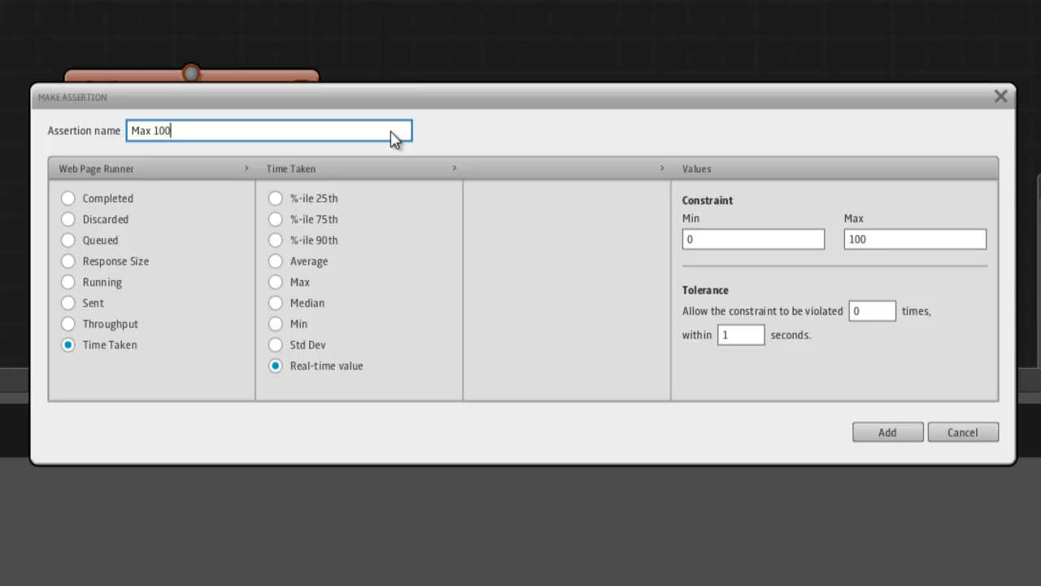
type("ms")
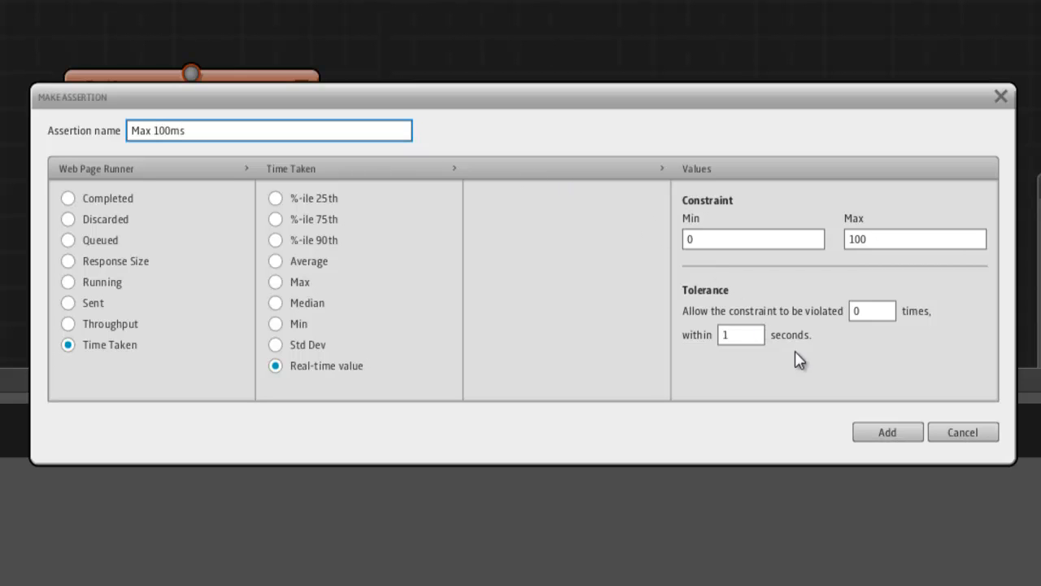
left_click(887, 432)
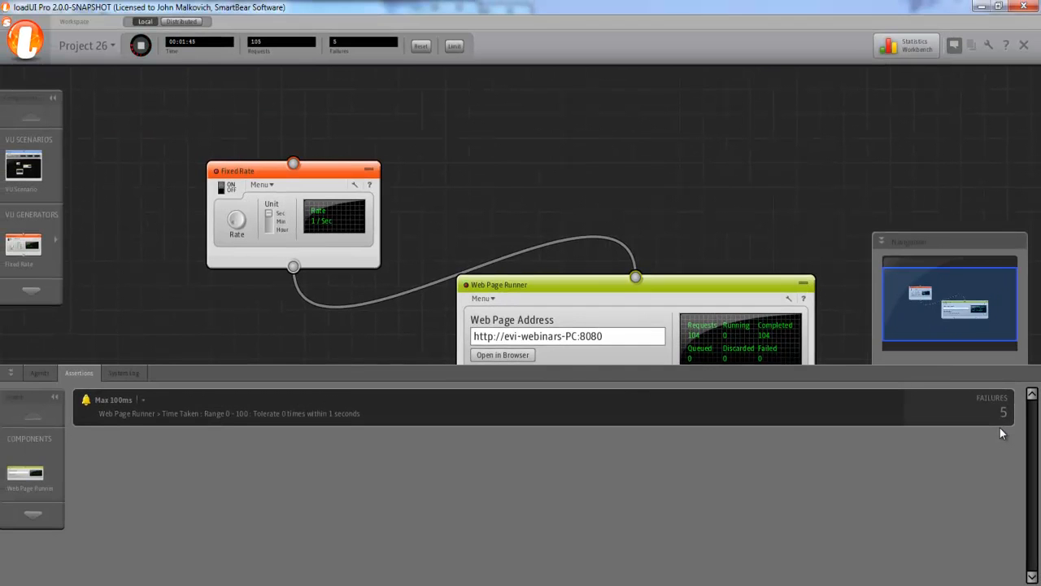
left_click(910, 45)
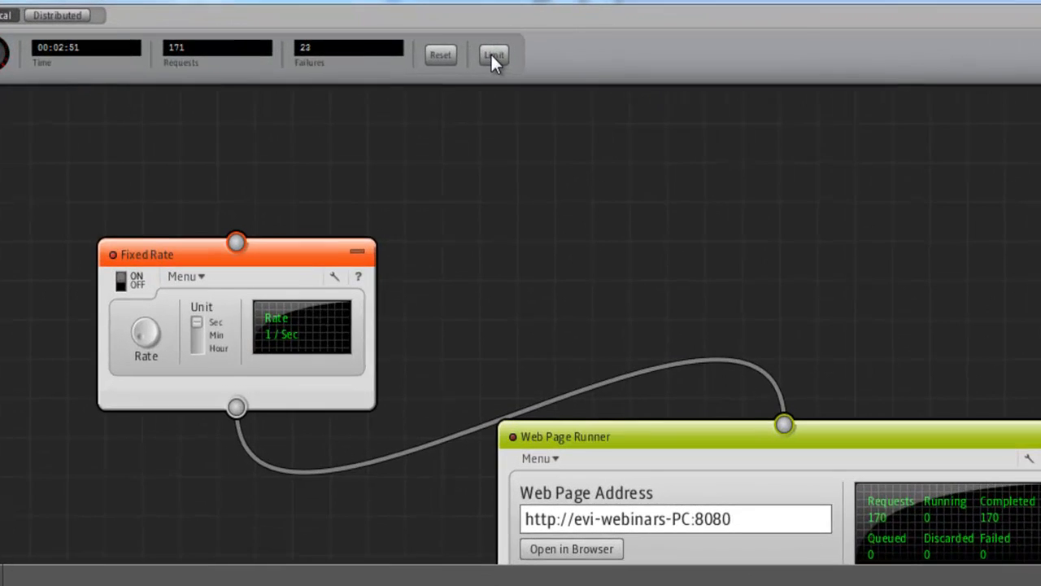
Enter a failure limit of 30 in the Set Run Limits dialog.
left_click(495, 55)
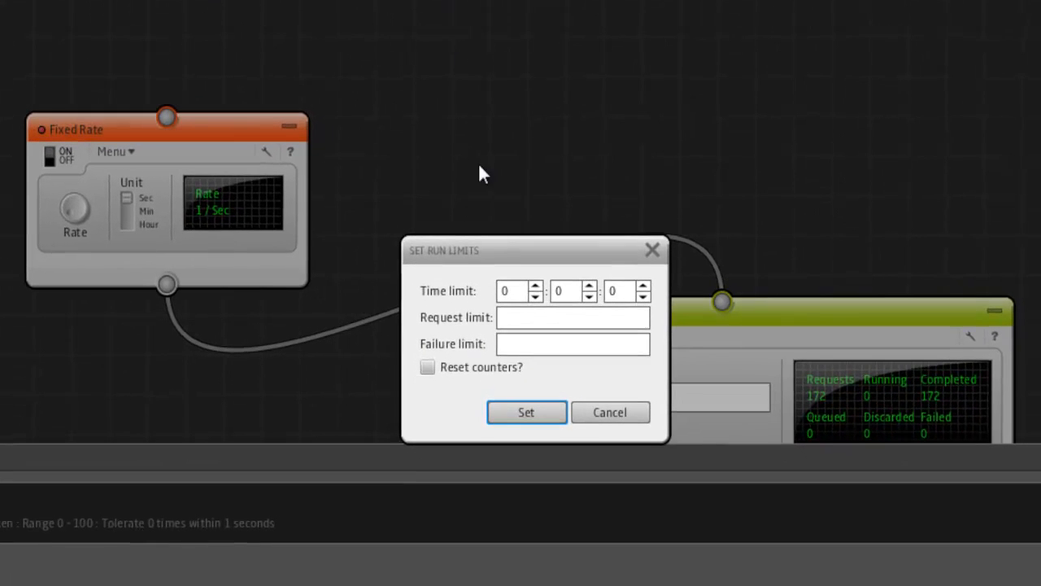
left_click(573, 342)
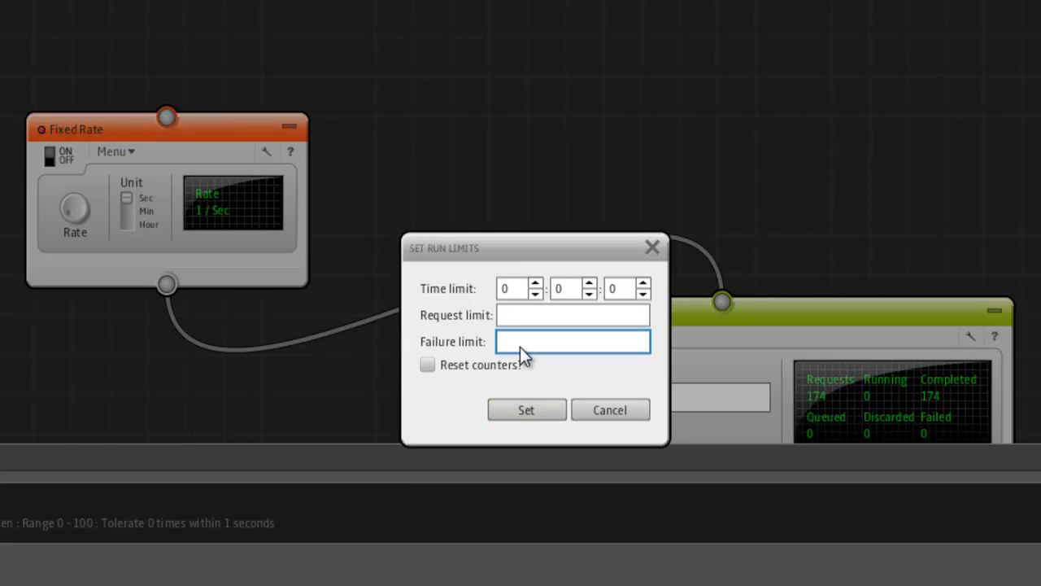
type("30")
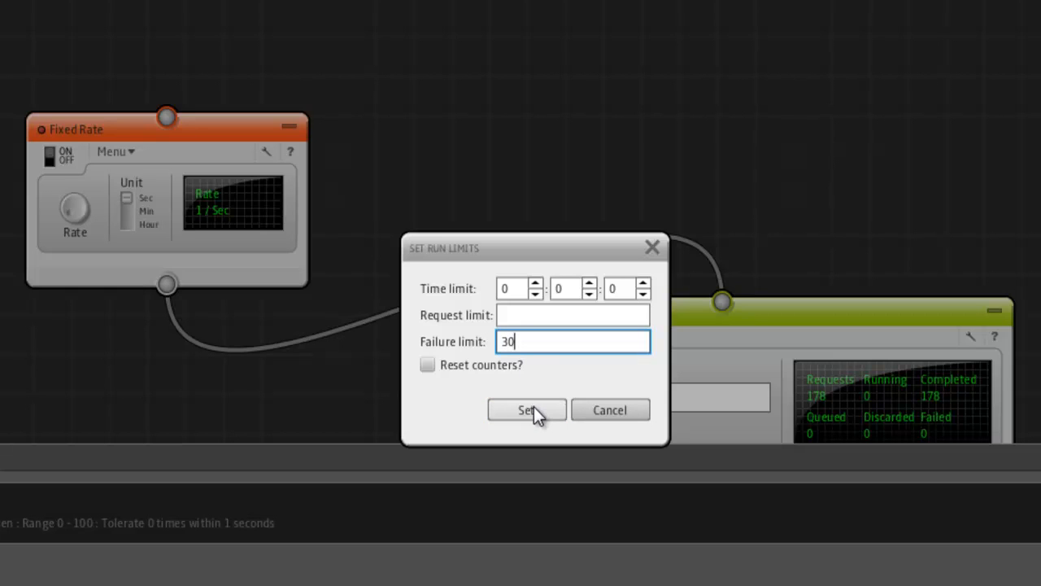
Apply the run limits so the test stops at 30 of 30 failures.
left_click(527, 410)
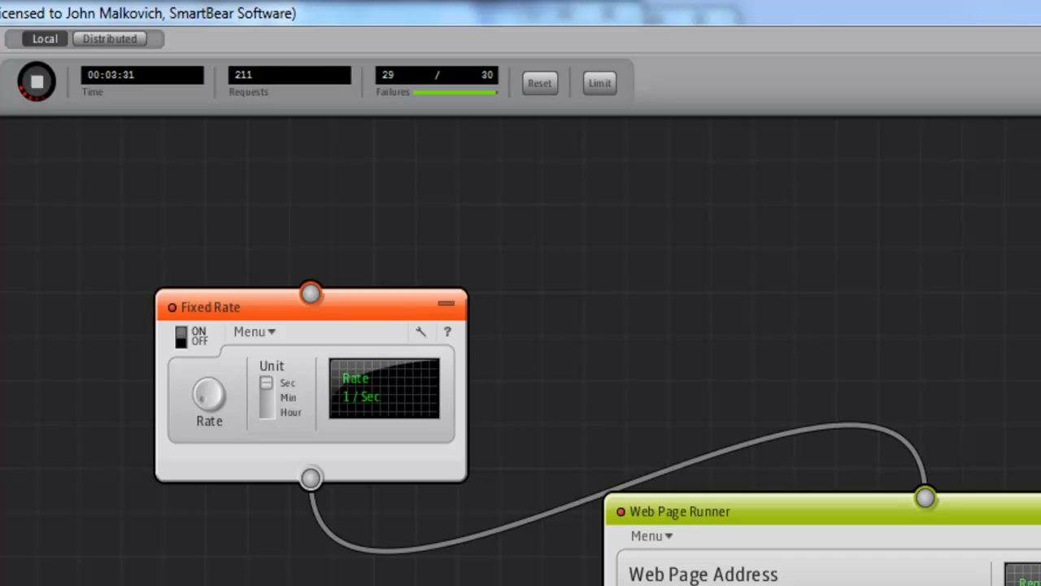
left_click(36, 82)
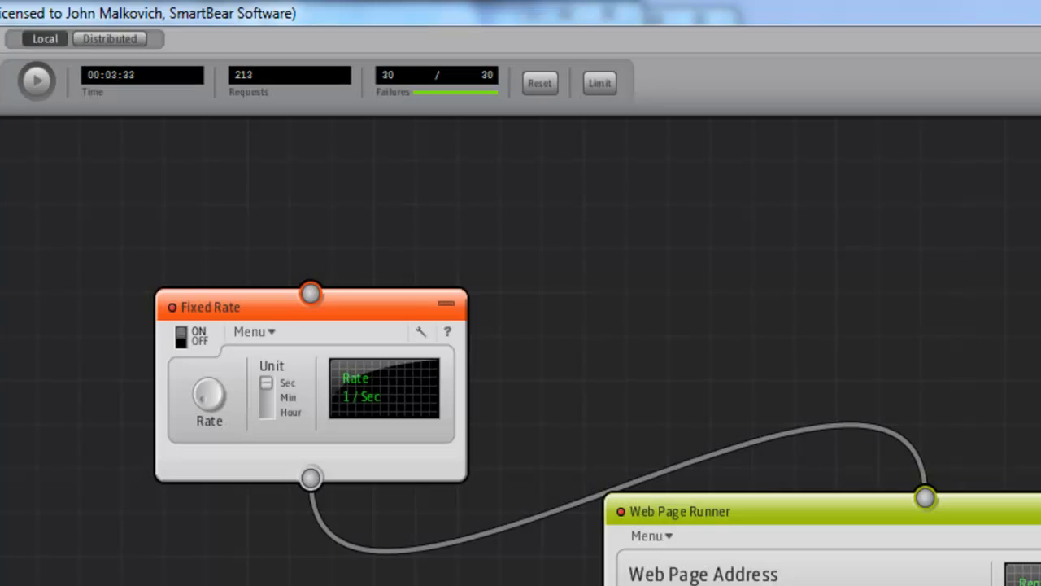